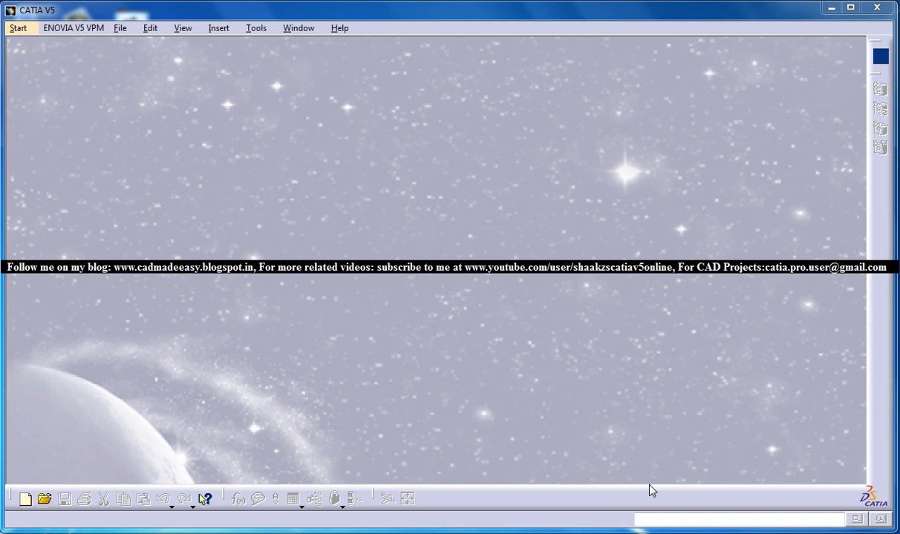
mouse_move(488, 307)
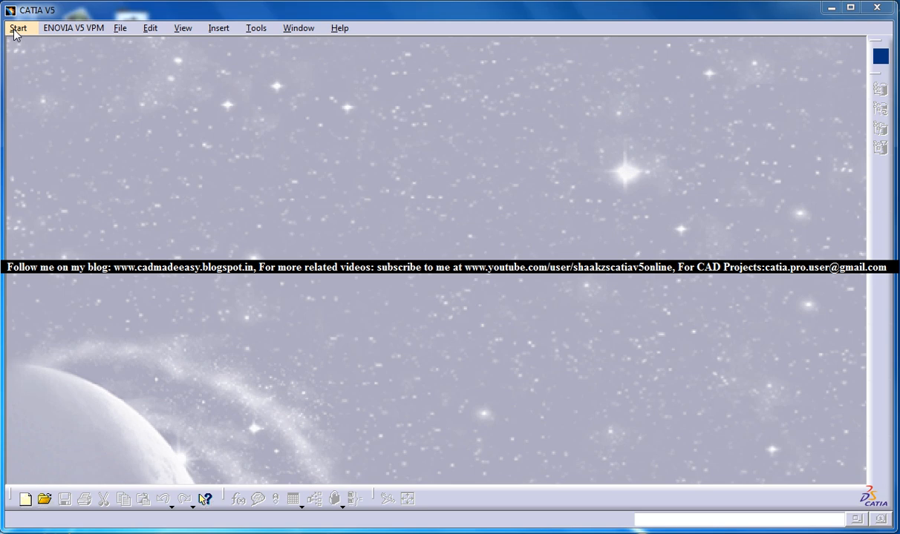
Start a new Part1 in the Part Design workbench via Start > Mechanical Design.
left_click(17, 28)
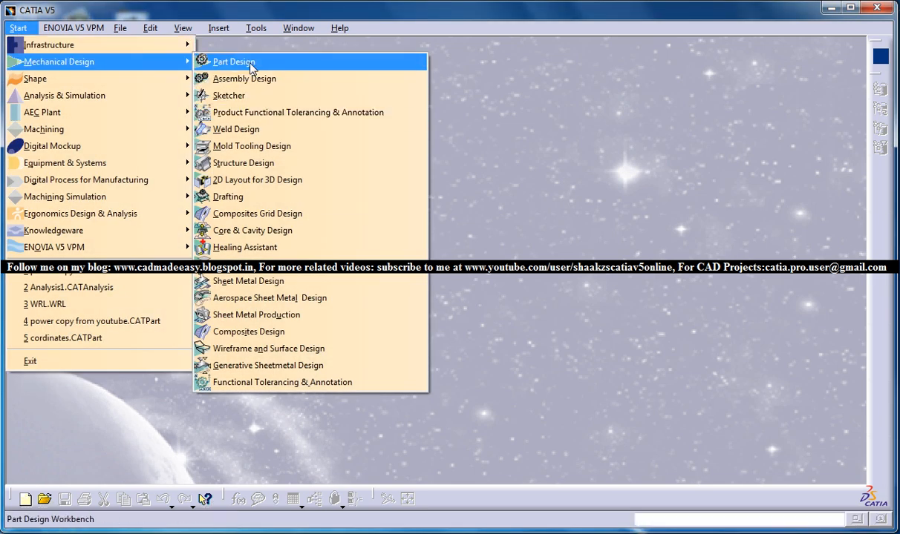
left_click(234, 61)
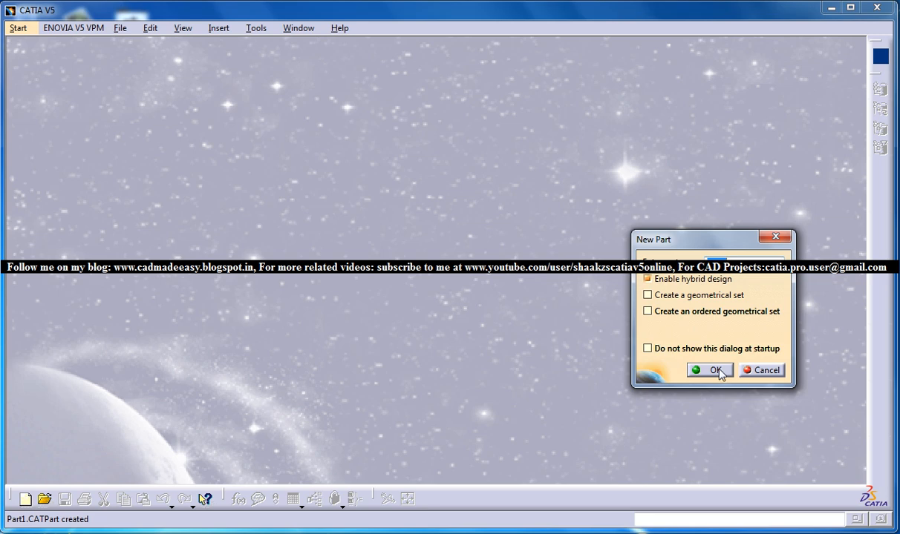
left_click(711, 370)
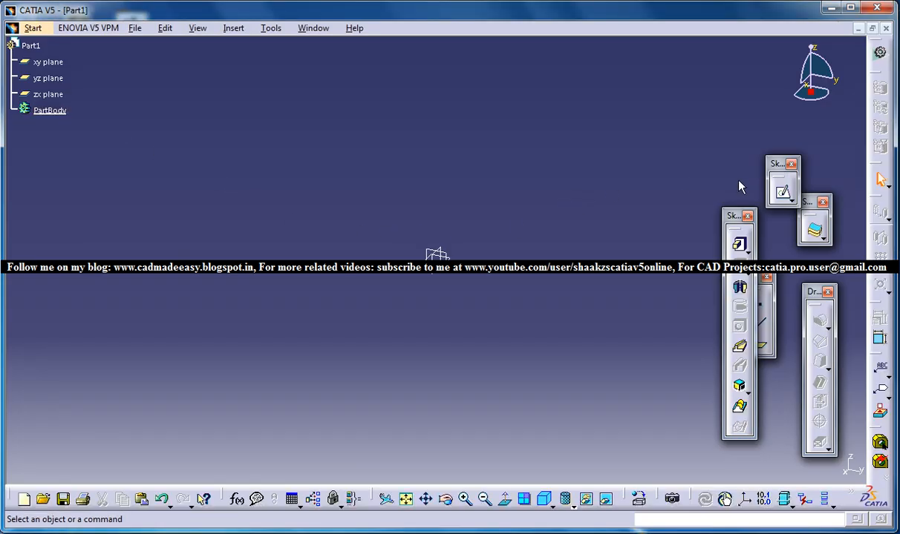
Enter the sketcher on a reference plane and place the first point of the car profile.
left_click(48, 94)
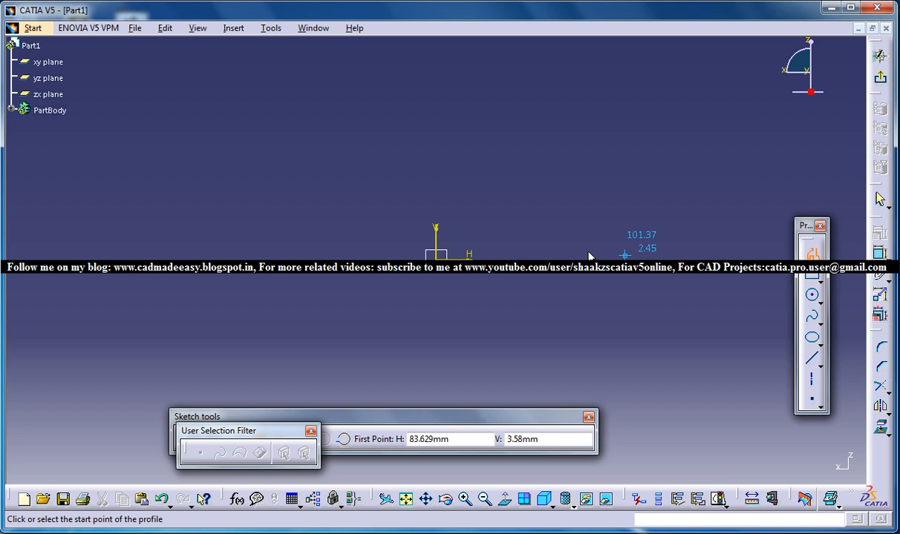
mouse_move(623, 256)
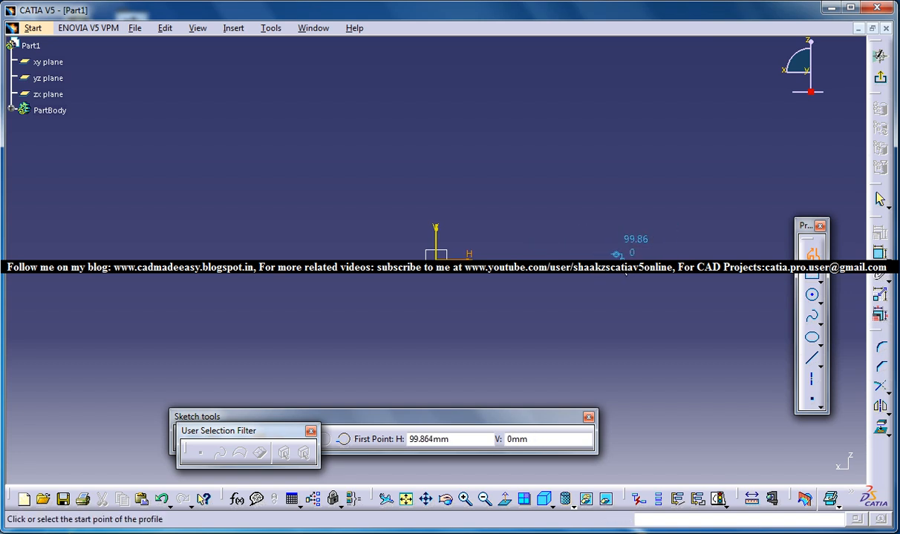
left_click(626, 256)
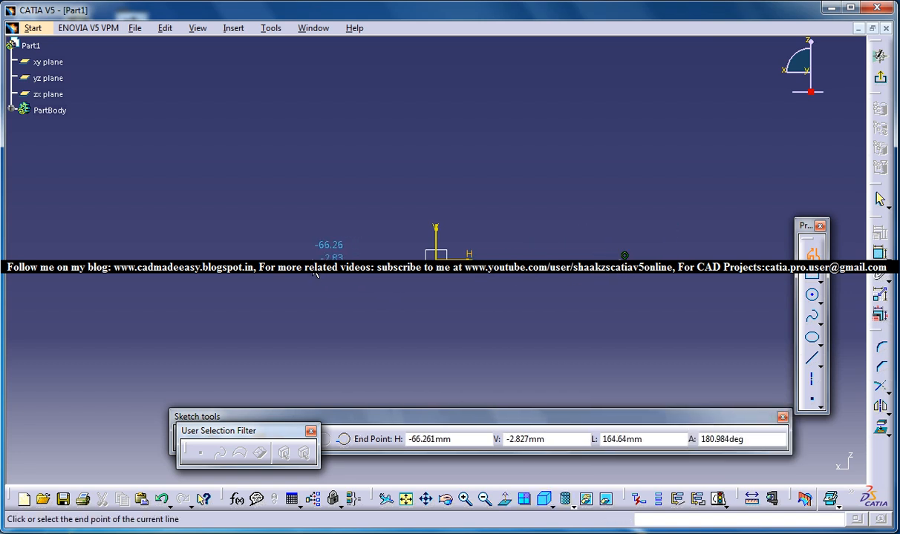
mouse_move(306, 234)
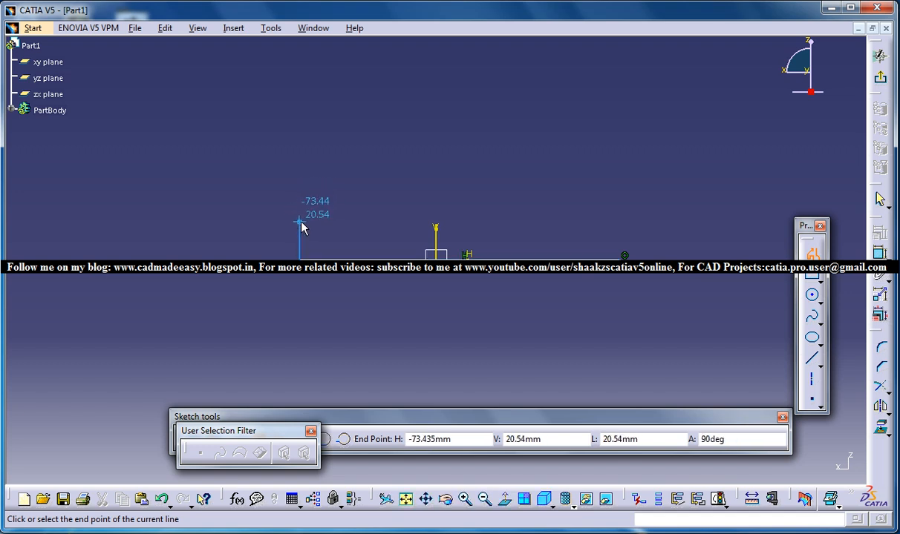
mouse_move(380, 214)
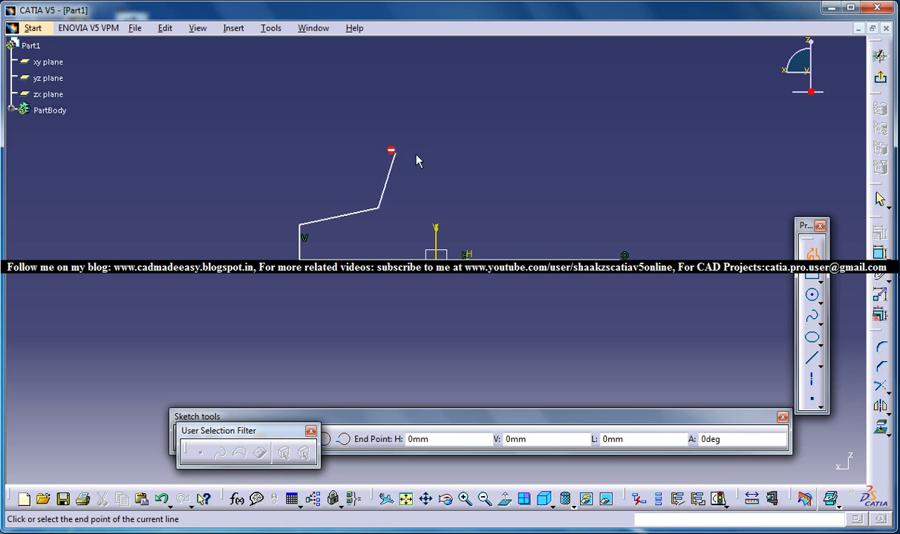
mouse_move(533, 157)
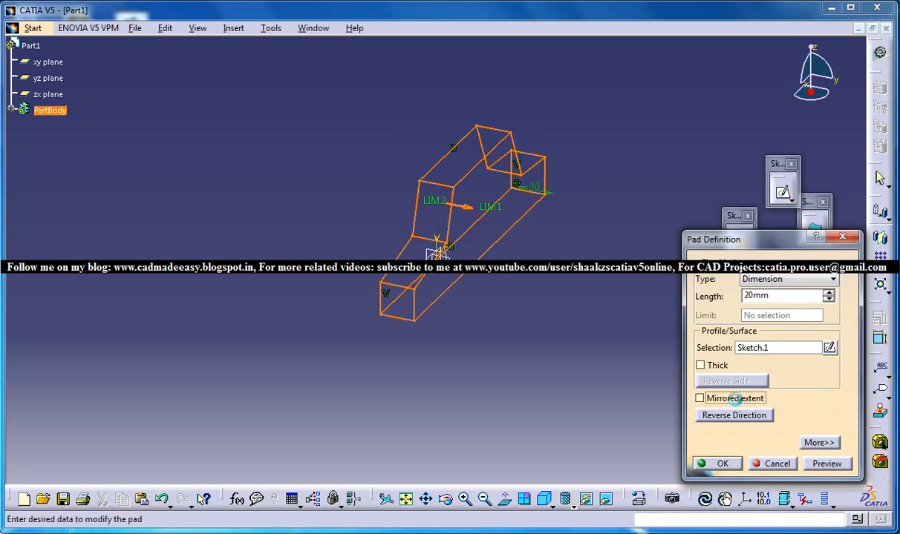
Pad Sketch.1 into a 20 mm thick car-shaped solid.
left_click(722, 463)
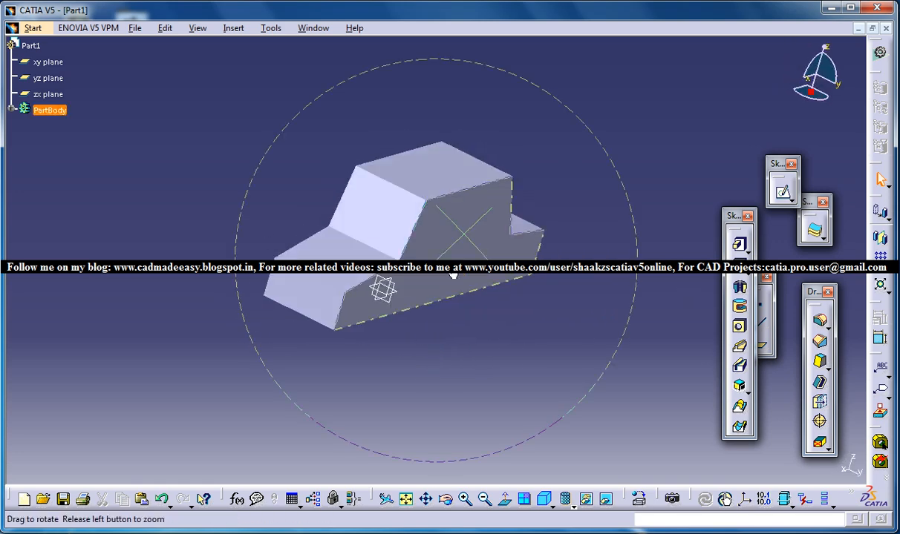
Orbit the padded car solid to inspect its front, roof and underside.
left_click_drag(453, 278, 423, 226)
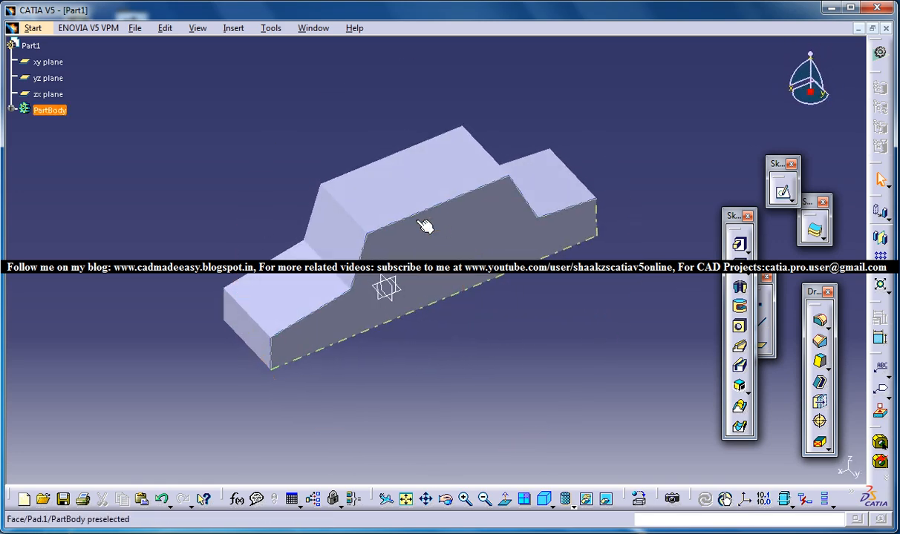
left_click(621, 178)
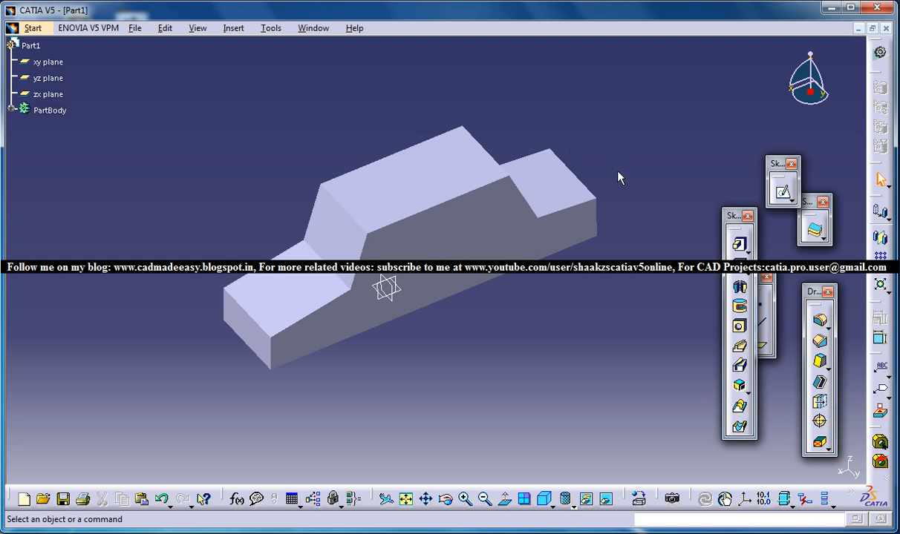
mouse_move(225, 84)
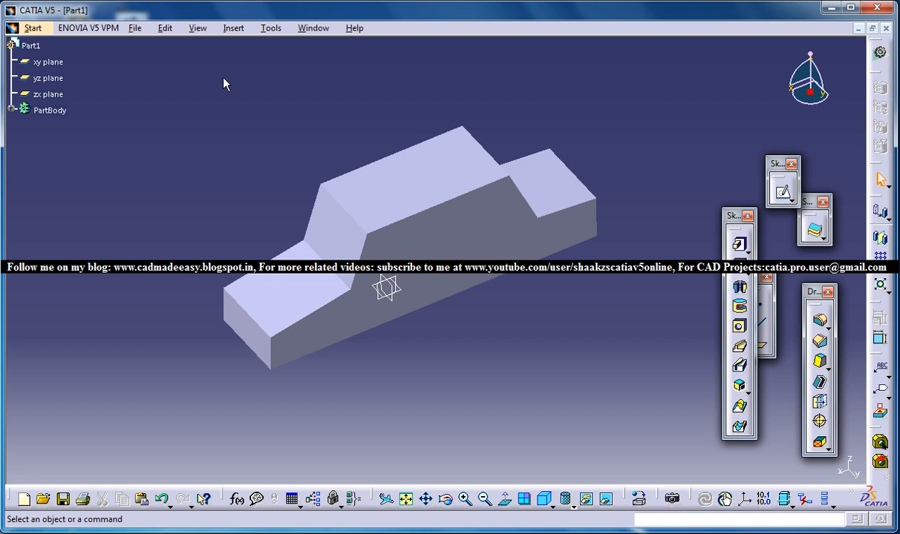
mouse_move(453, 176)
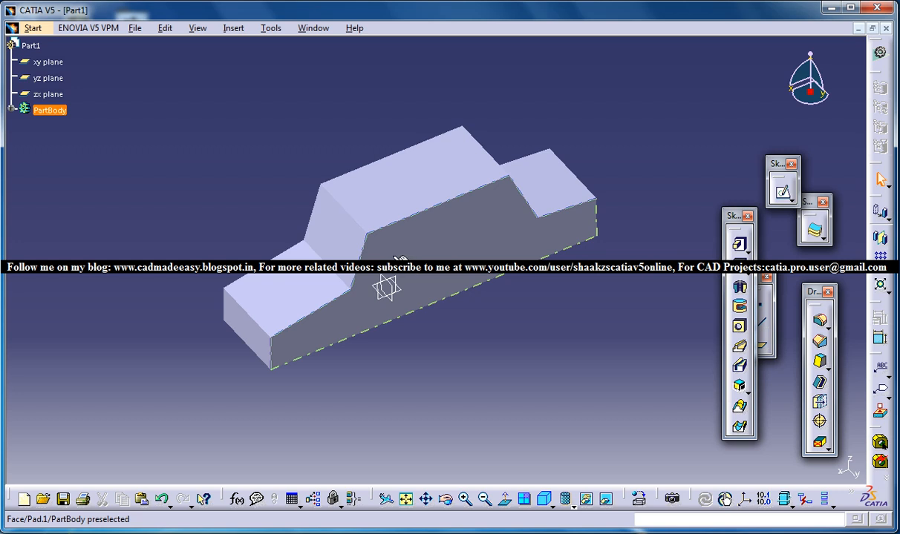
left_click_drag(401, 260, 345, 193)
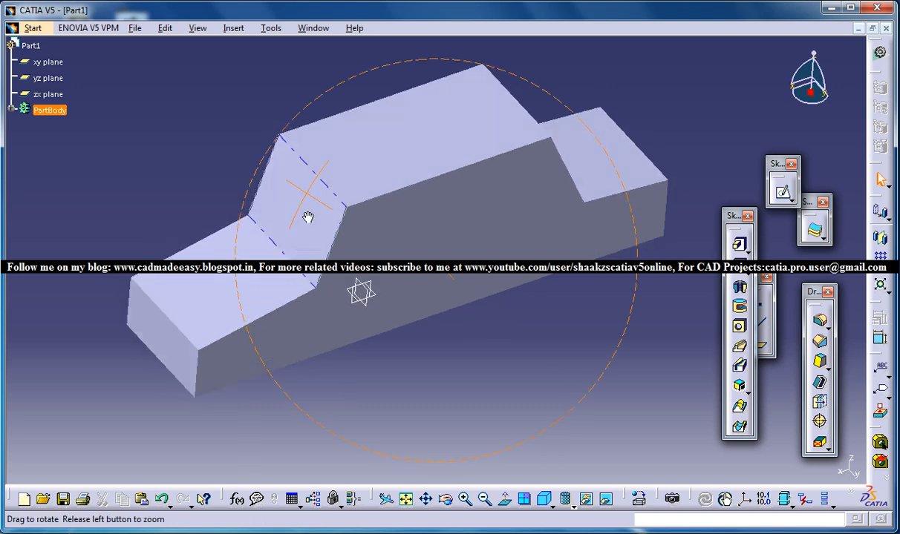
left_click_drag(307, 217, 474, 256)
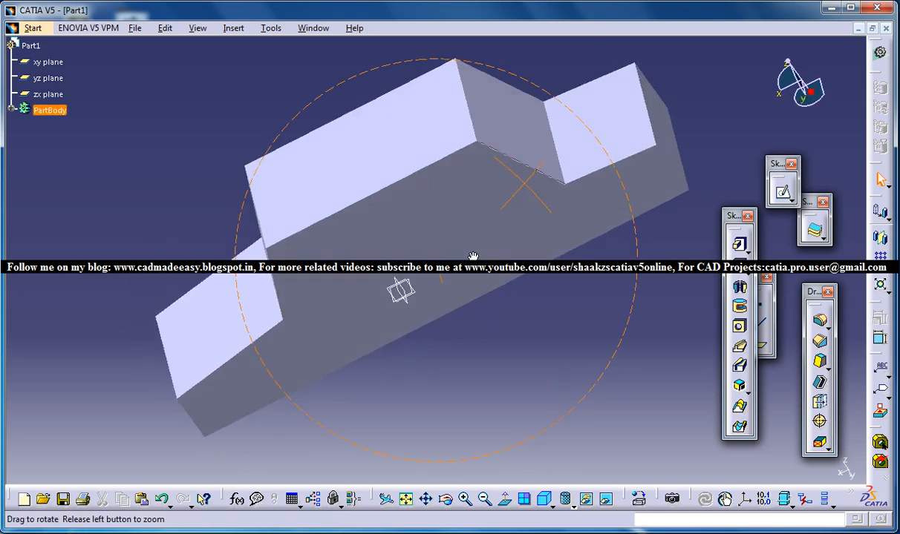
left_click_drag(472, 256, 438, 223)
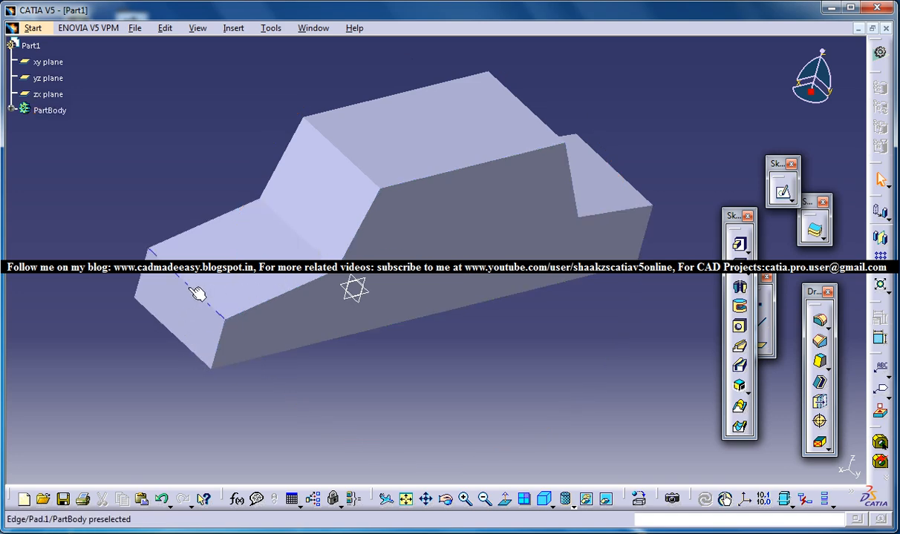
mouse_move(381, 122)
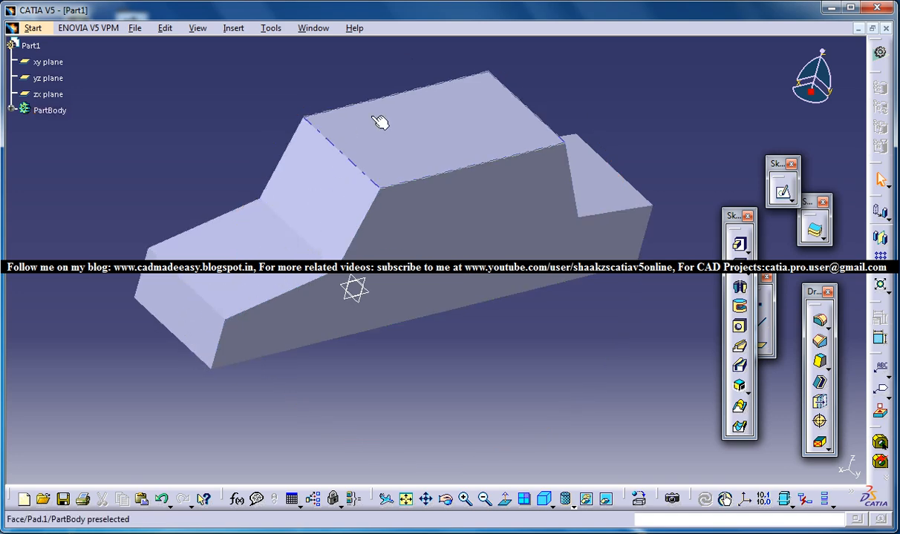
left_click_drag(379, 122, 426, 199)
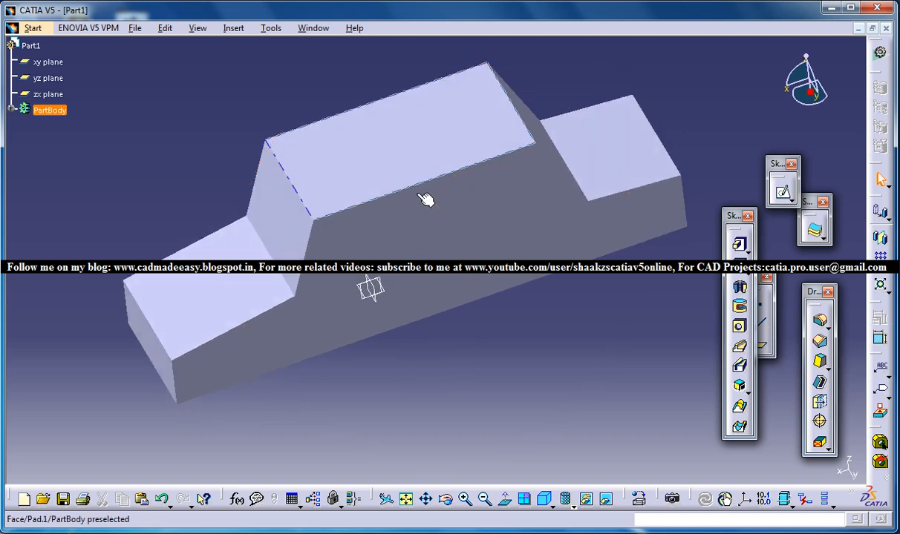
left_click_drag(426, 201, 334, 253)
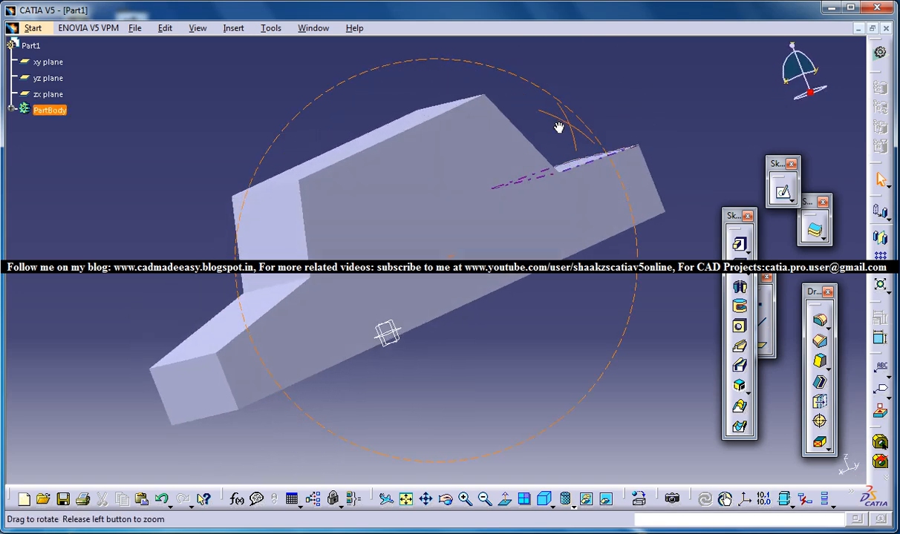
left_click_drag(559, 125, 354, 224)
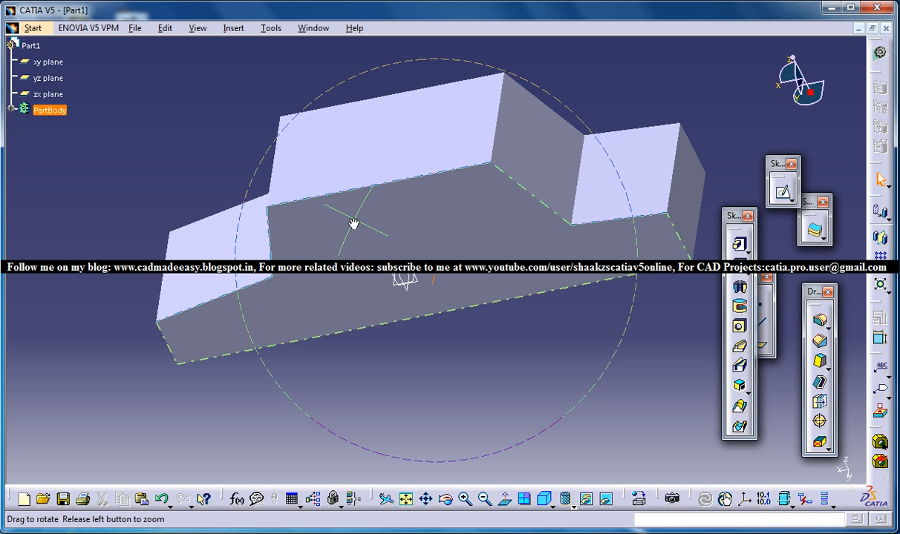
left_click_drag(354, 224, 375, 322)
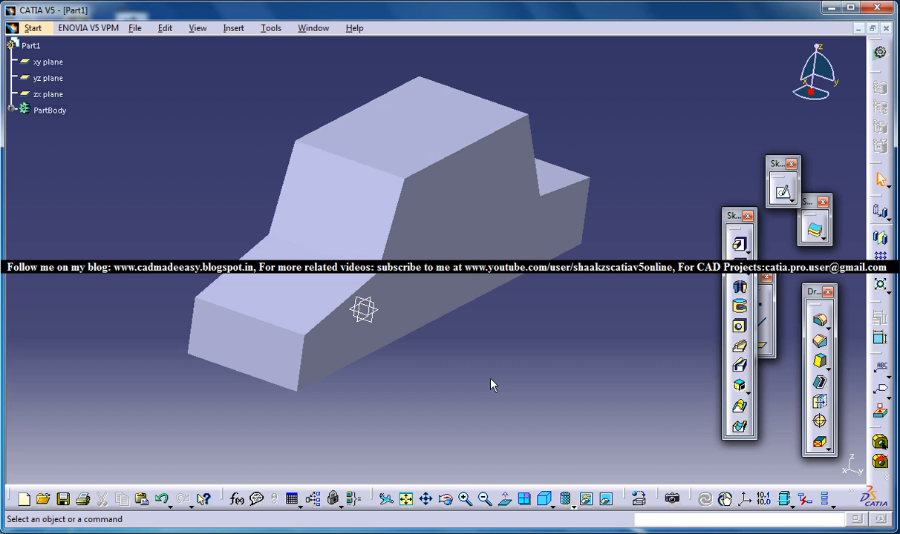
mouse_move(484, 389)
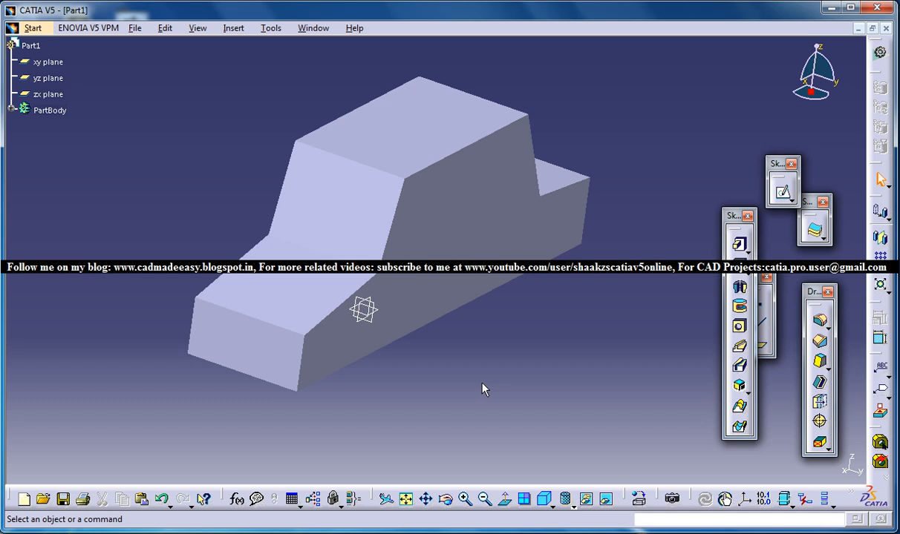
mouse_move(444, 232)
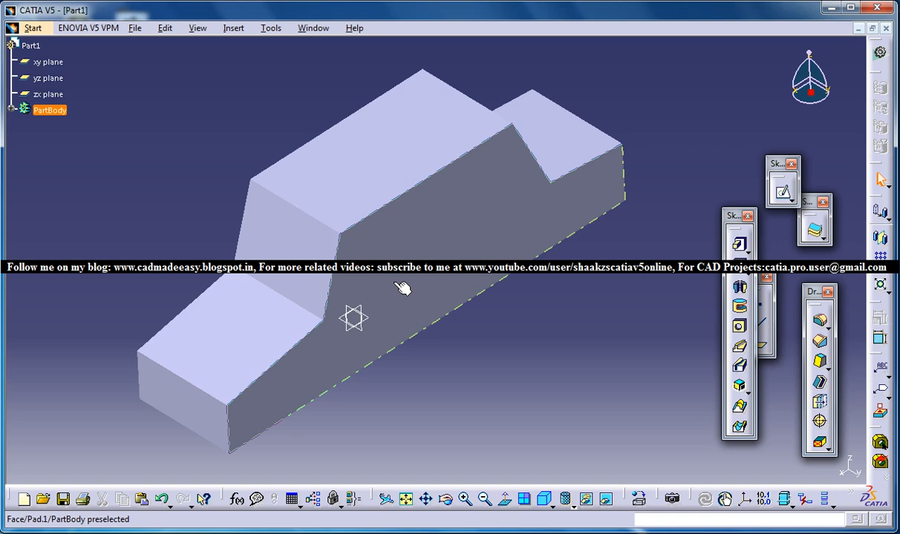
Bring up the Start menu's Shape workbench list.
left_click(33, 27)
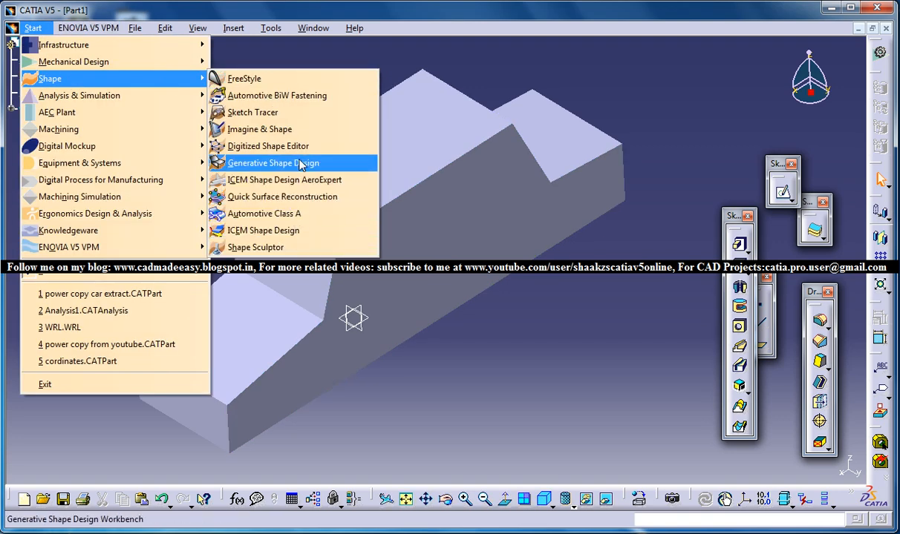
Switch to Generative Shape Design, start an Extract, and go to Insert for a new feature.
left_click(273, 163)
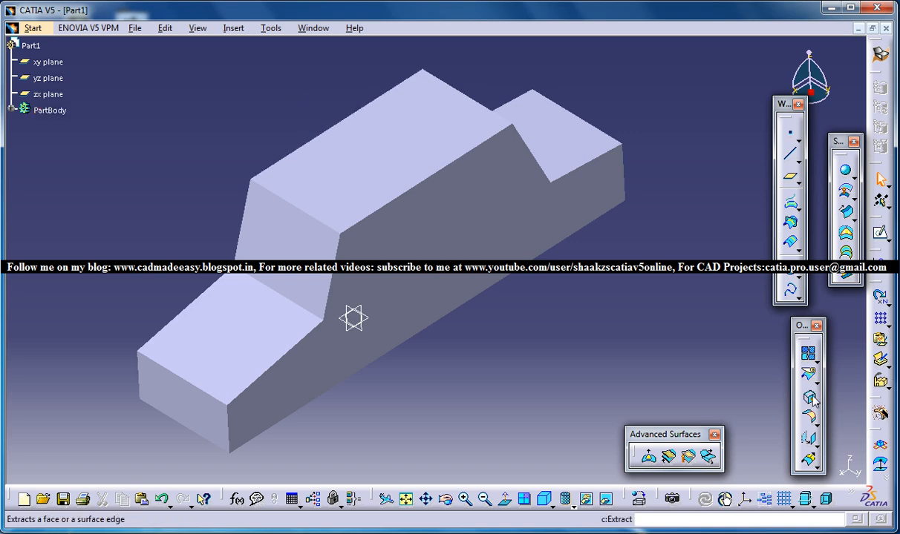
left_click(809, 396)
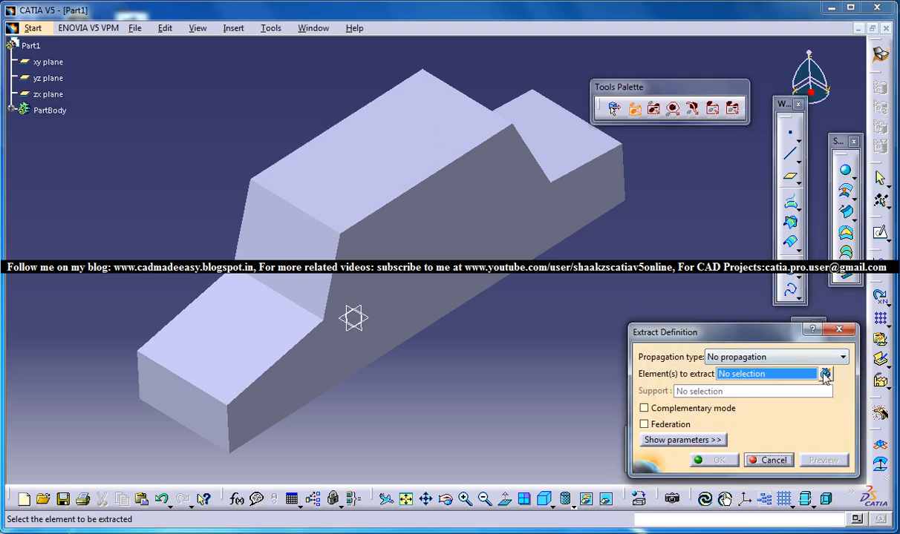
left_click(233, 27)
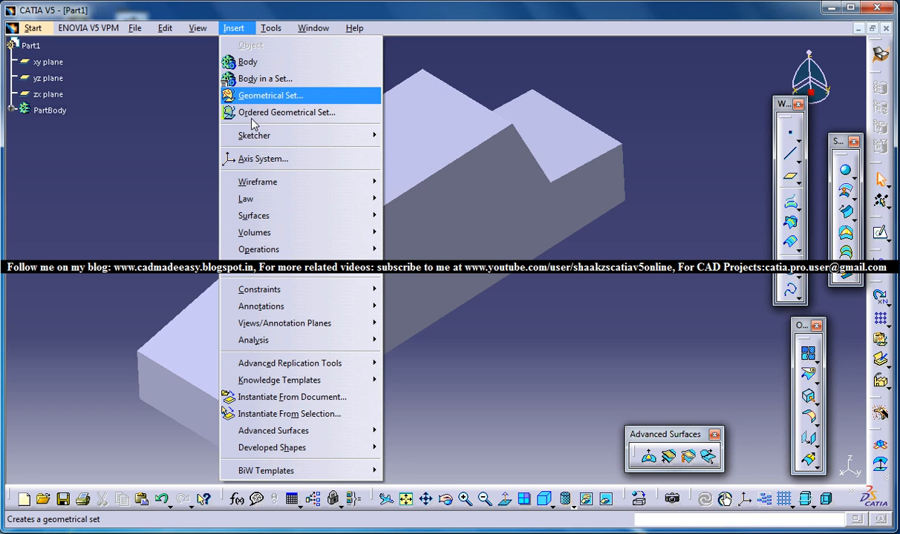
Create a geometrical set named 'extracted' and define it as the in-work object.
left_click(270, 95)
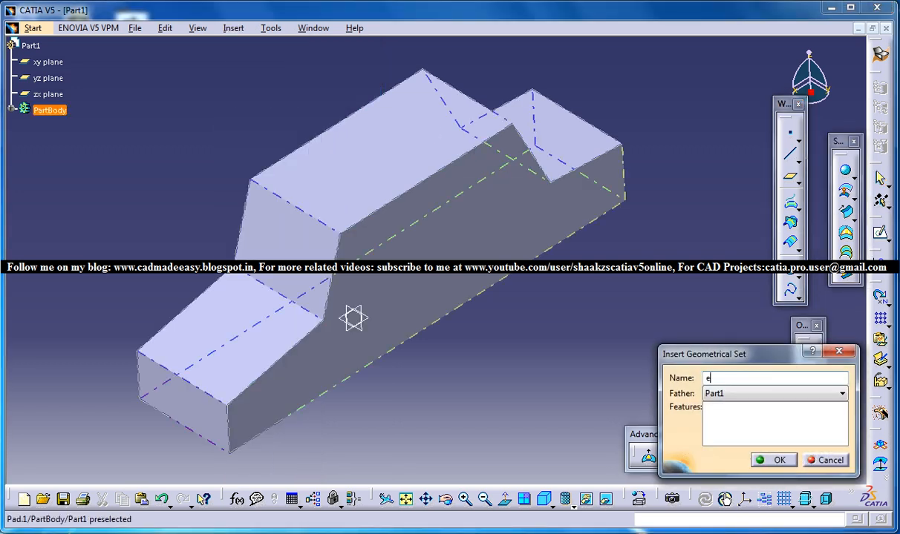
type("xtrace")
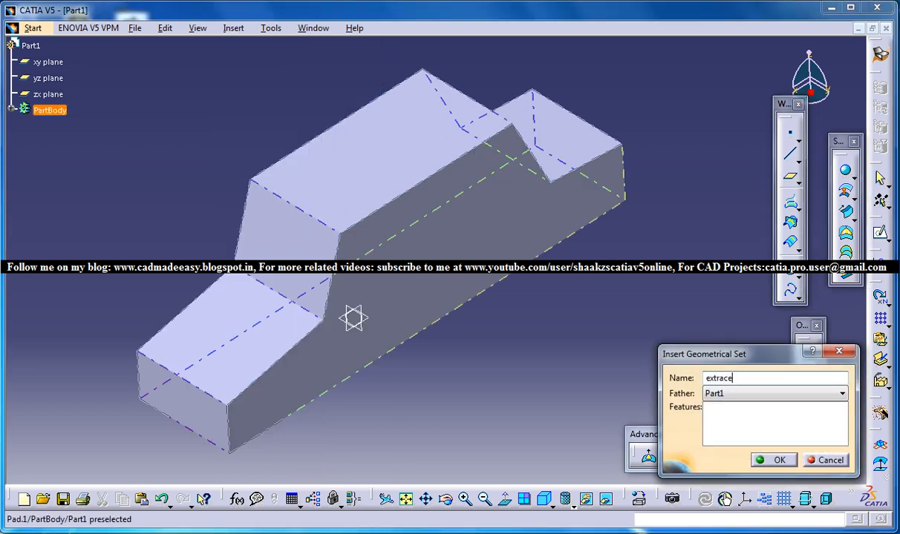
left_click(779, 460)
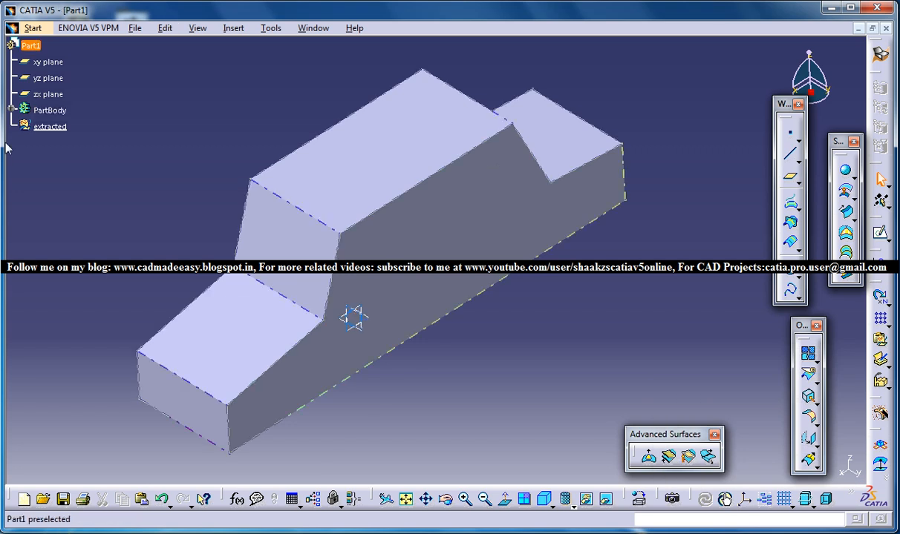
right_click(50, 126)
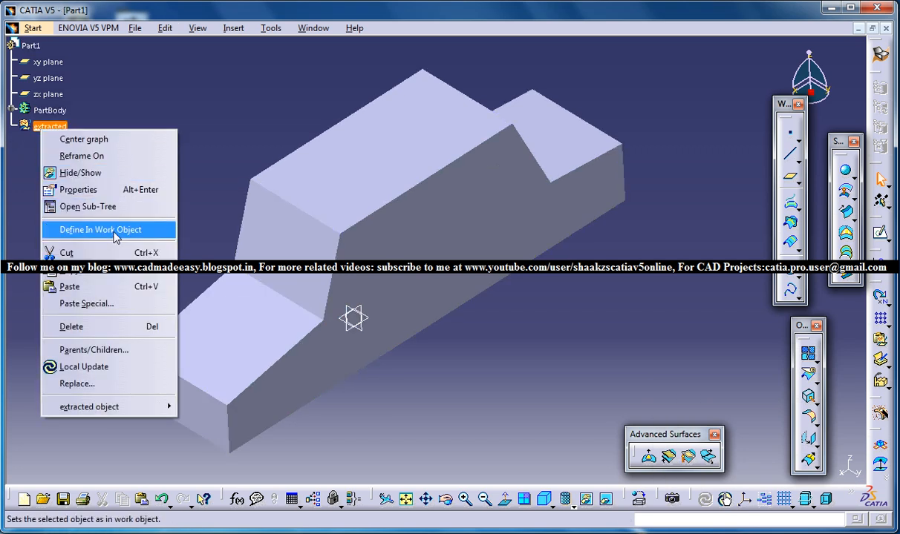
left_click(100, 229)
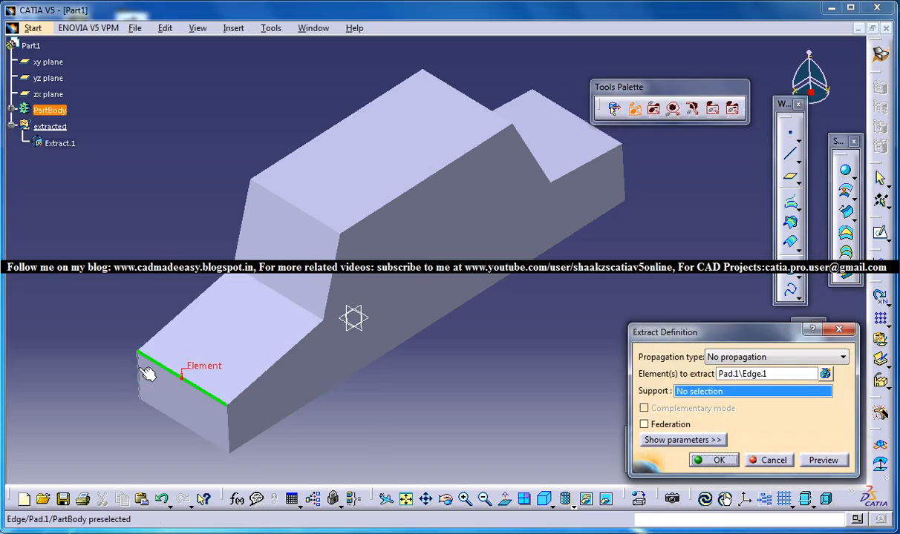
mouse_move(204, 442)
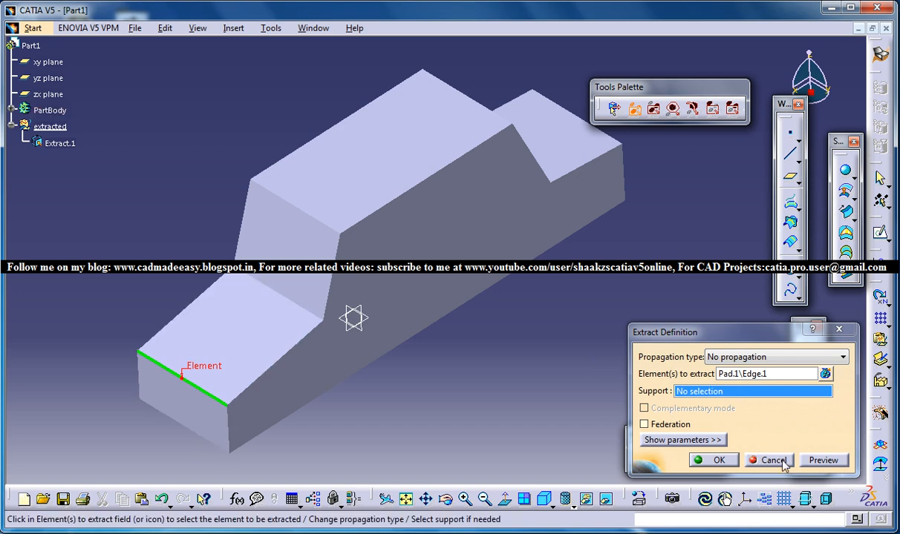
left_click(772, 460)
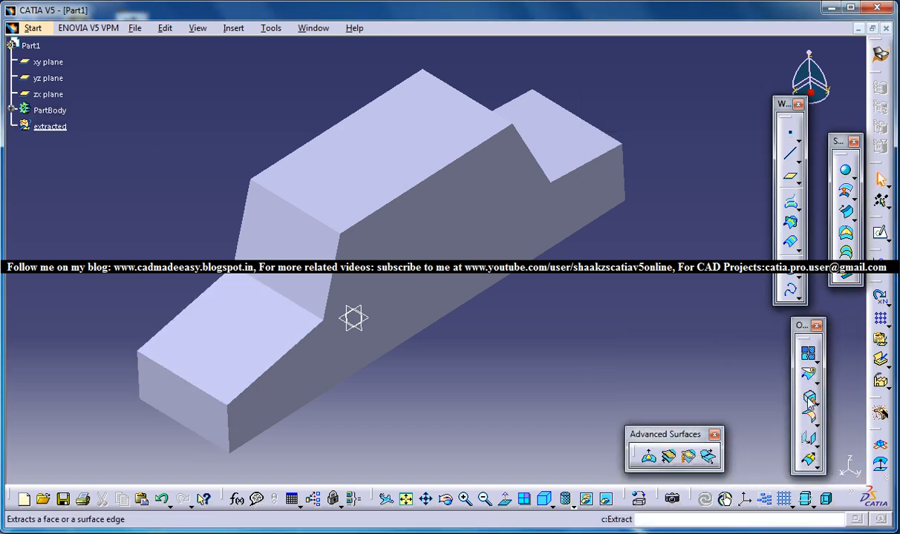
Extract the edges of Pad.1, including the roof edges, as Extract features in the extracted set.
left_click(646, 457)
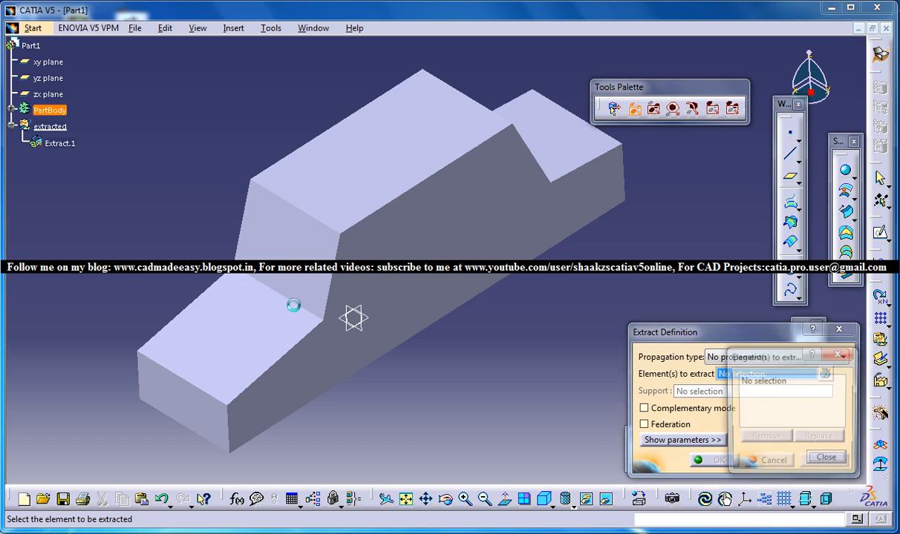
left_click(141, 374)
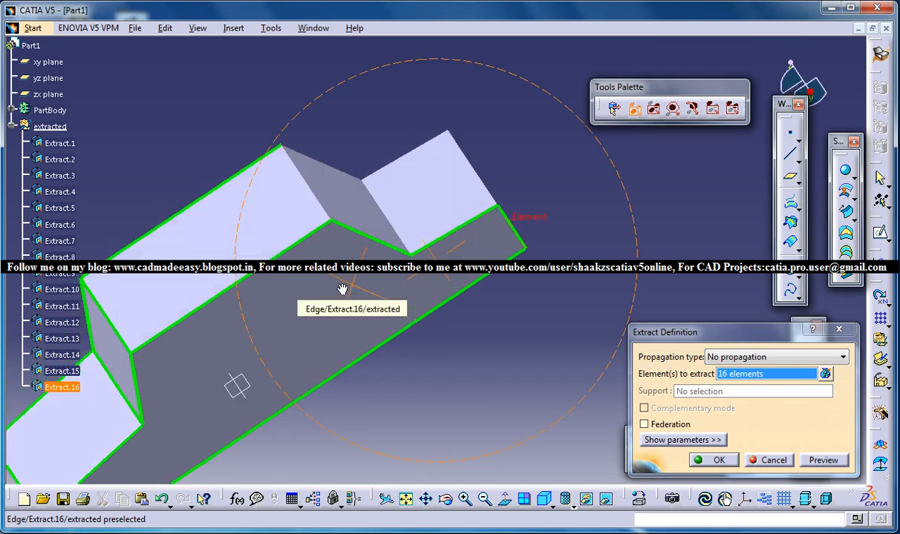
left_click(312, 150)
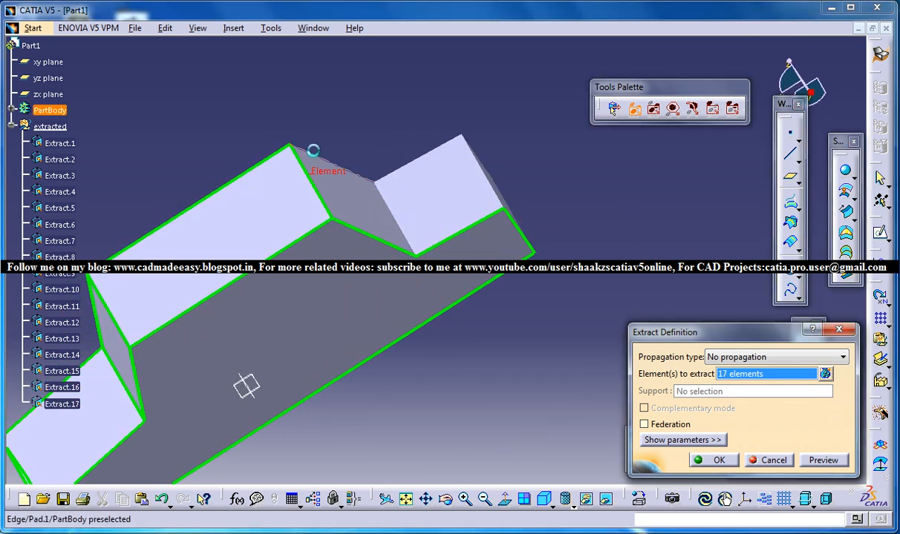
left_click(400, 166)
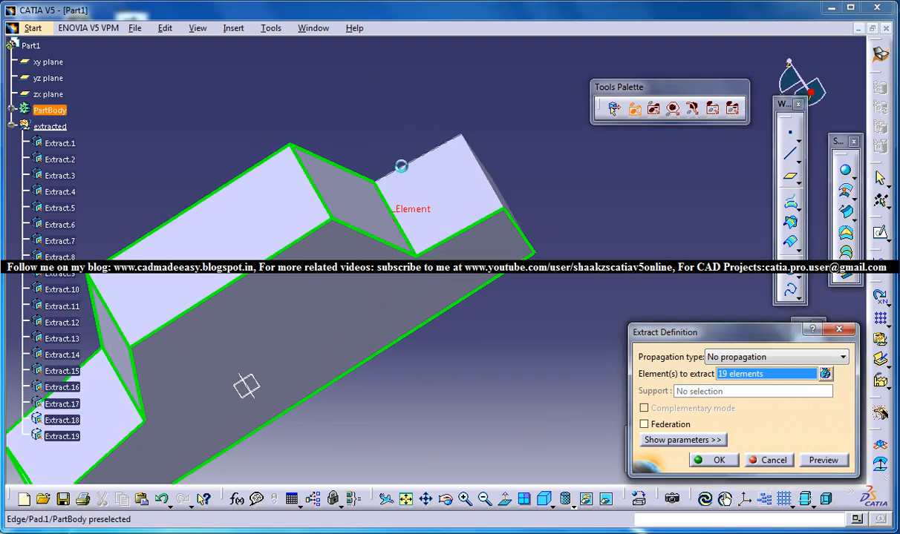
left_click(522, 159)
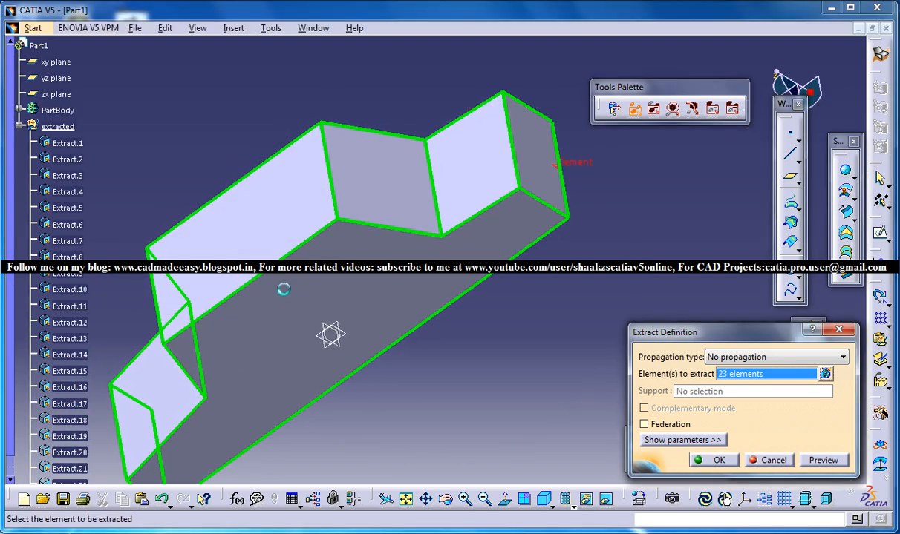
left_click_drag(371, 223, 323, 305)
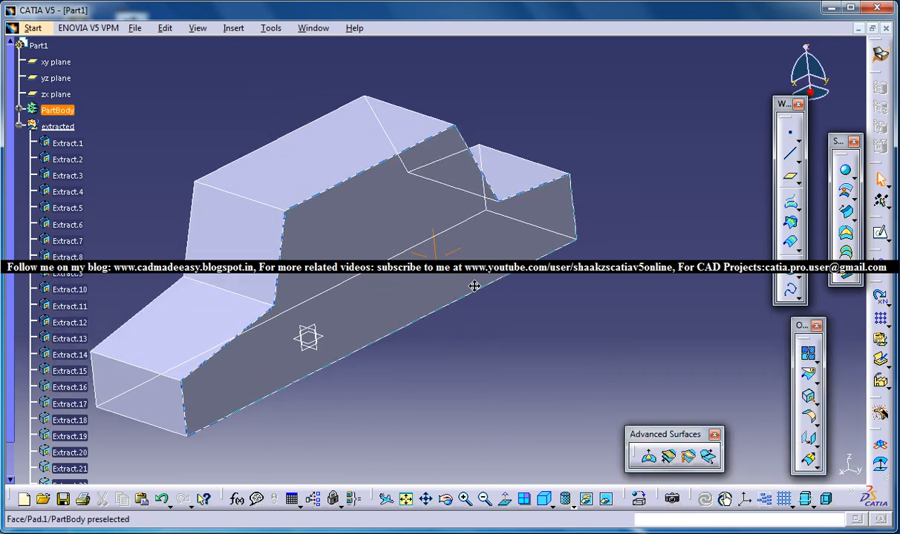
left_click_drag(475, 287, 480, 206)
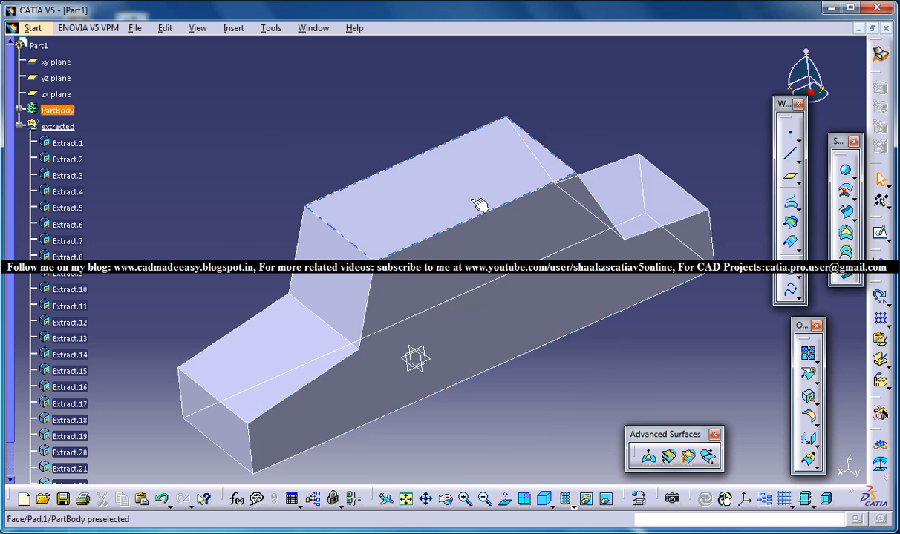
mouse_move(512, 211)
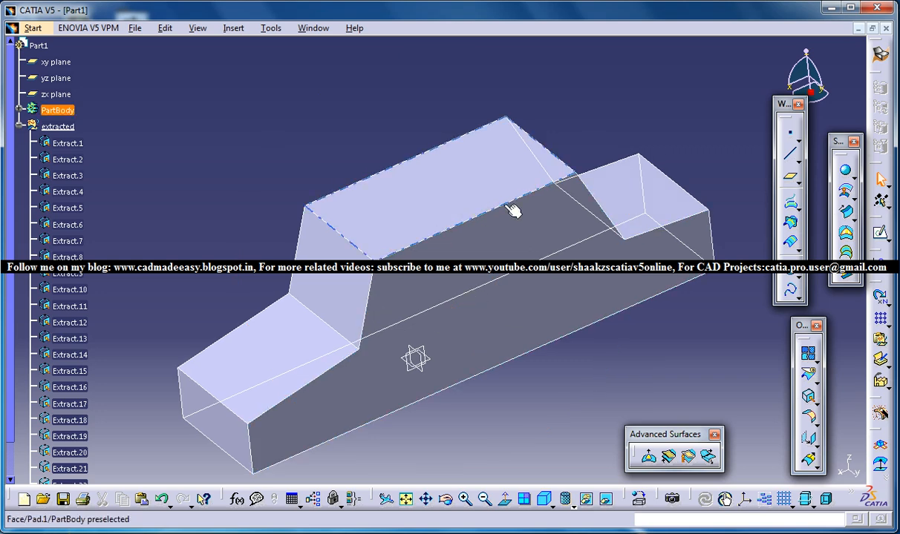
left_click_drag(512, 212, 390, 153)
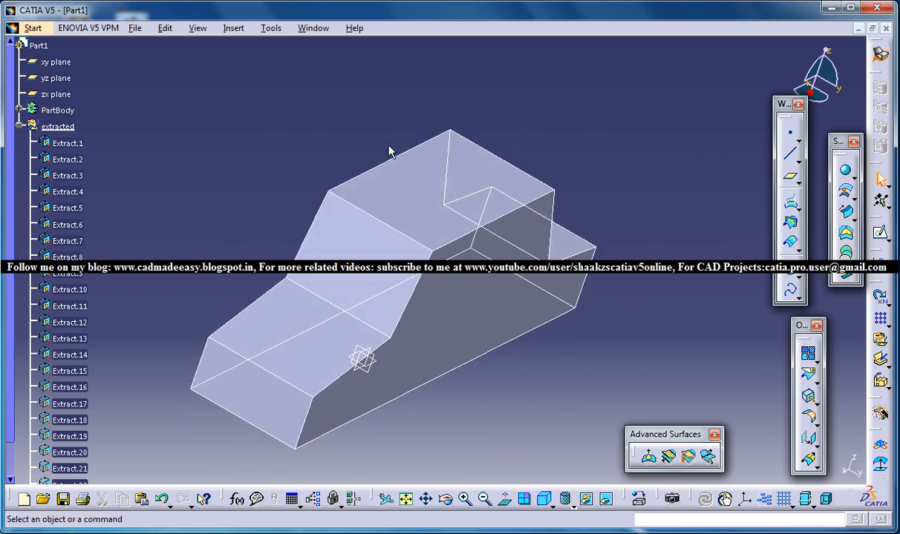
mouse_move(57, 126)
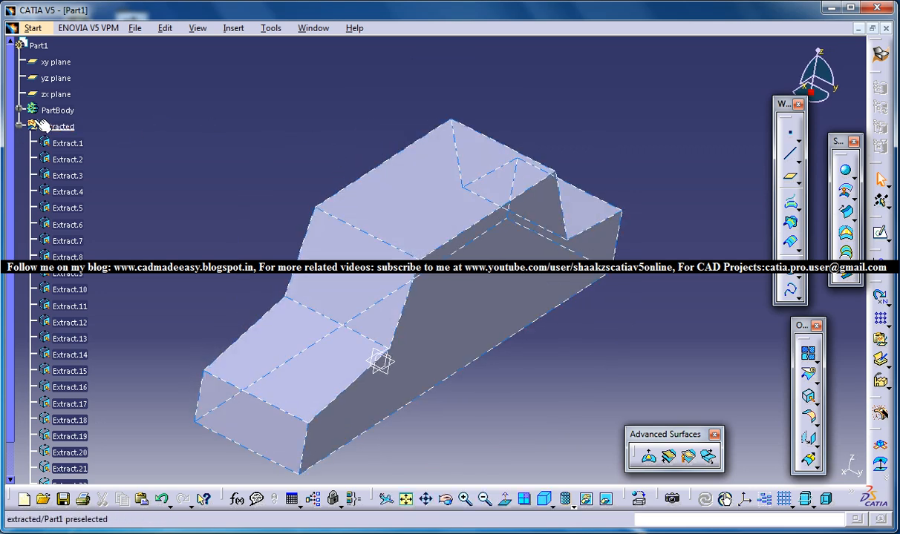
Hide PartBody so only the extracted edge wireframe of the car shows.
left_click(19, 109)
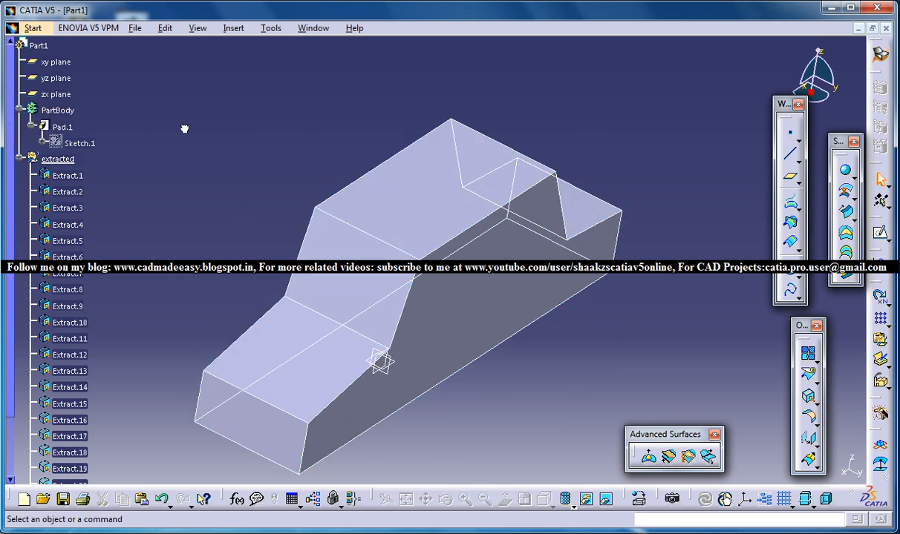
left_click(69, 322)
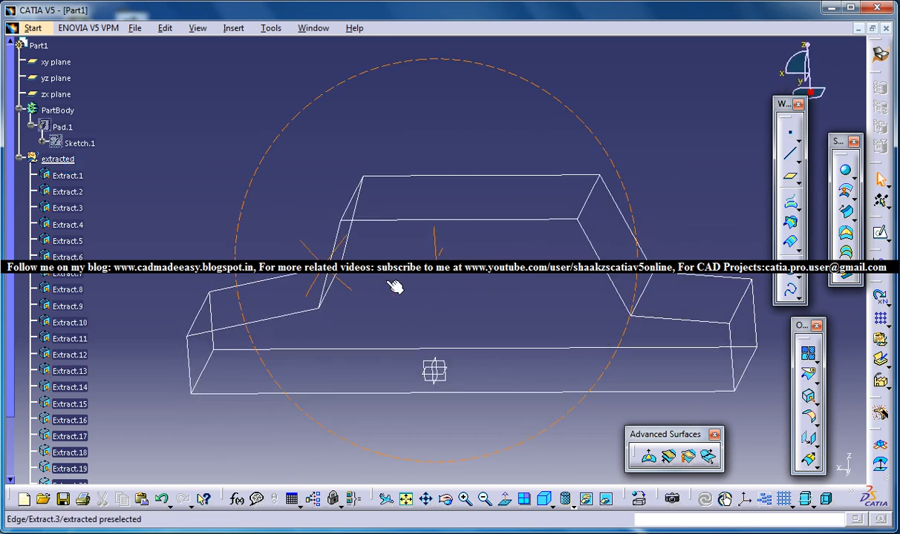
Orbit and zoom the wireframe car to inspect it from several angles.
left_click_drag(396, 288, 171, 358)
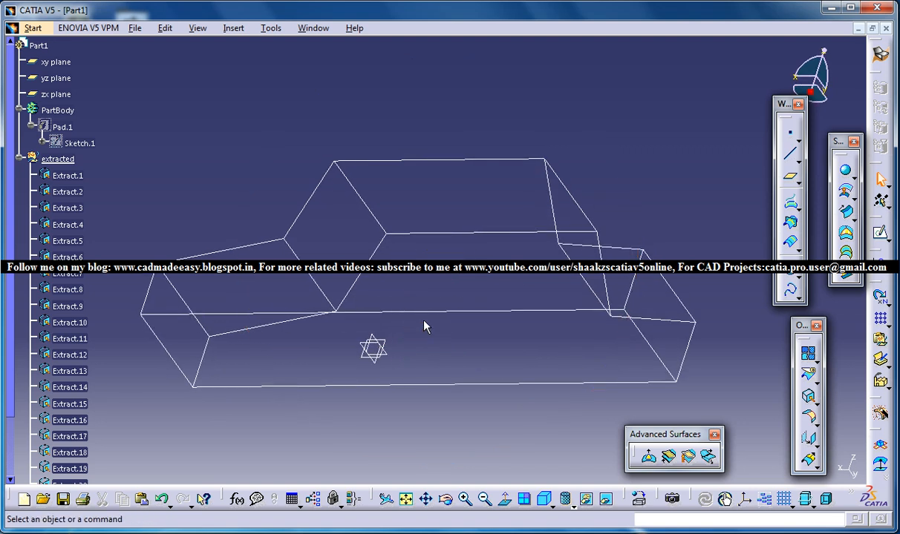
mouse_move(325, 303)
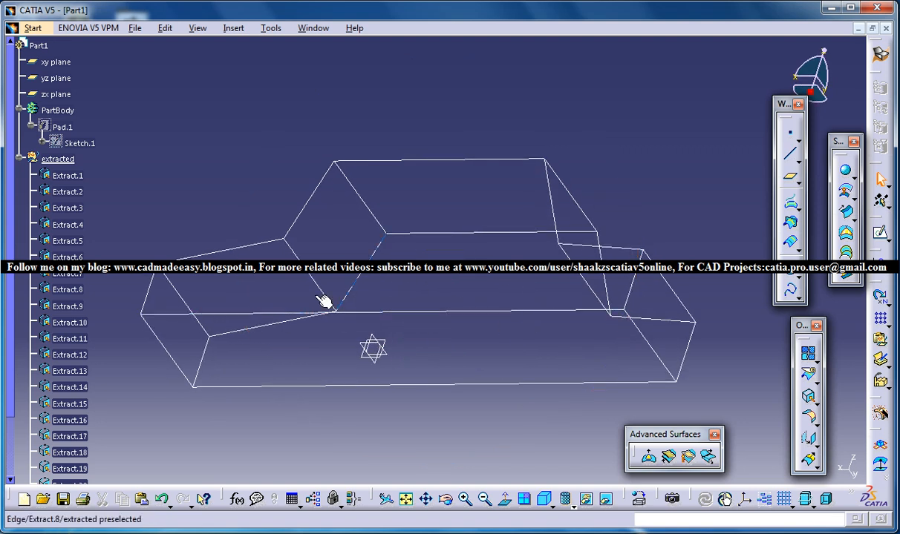
left_click_drag(325, 302, 401, 358)
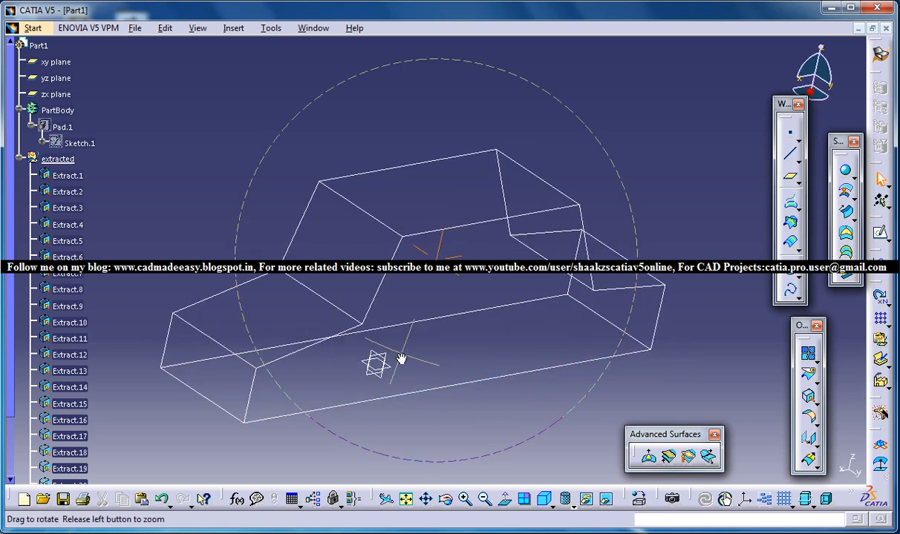
left_click_drag(401, 360, 312, 348)
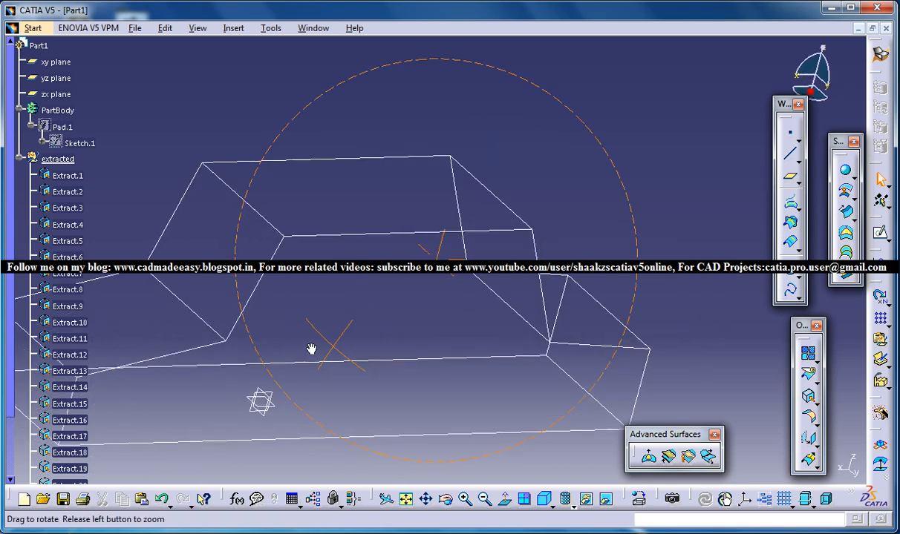
left_click_drag(312, 349, 564, 286)
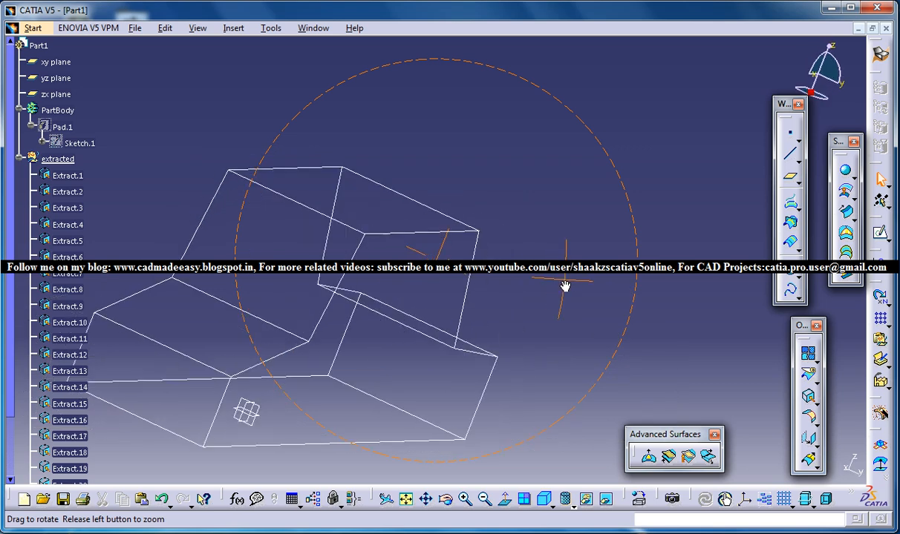
left_click_drag(564, 285, 382, 207)
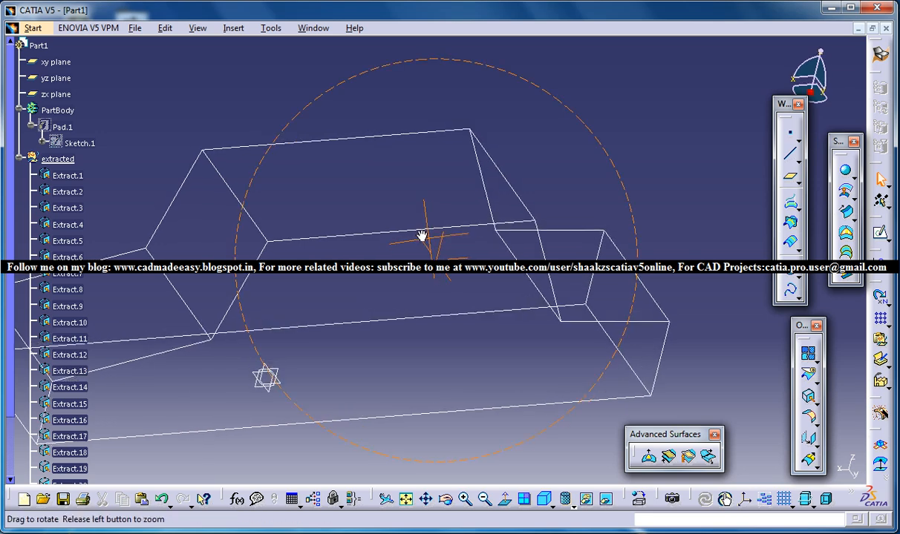
left_click_drag(421, 236, 415, 286)
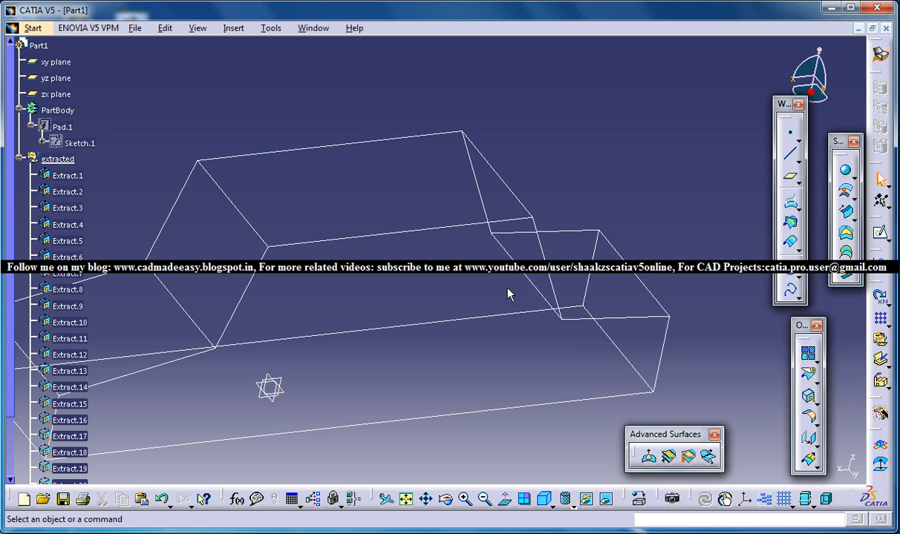
mouse_move(506, 308)
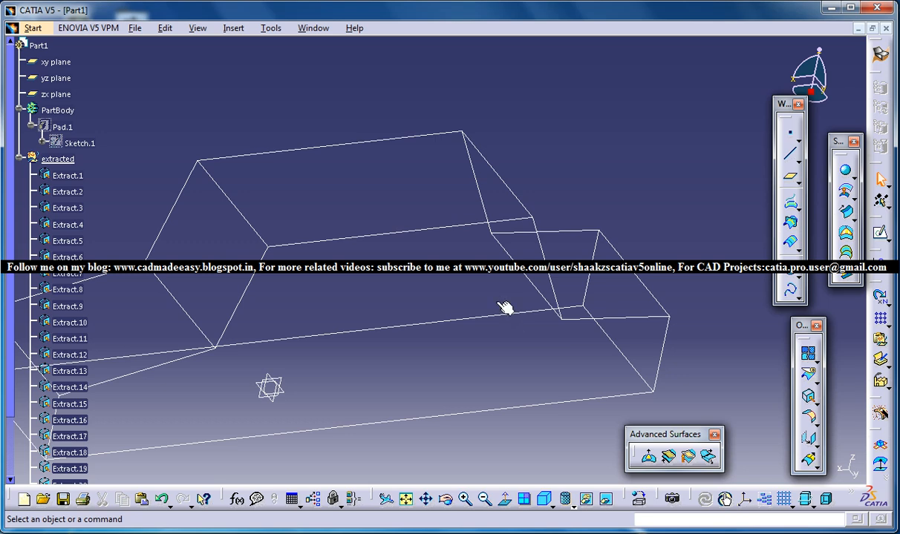